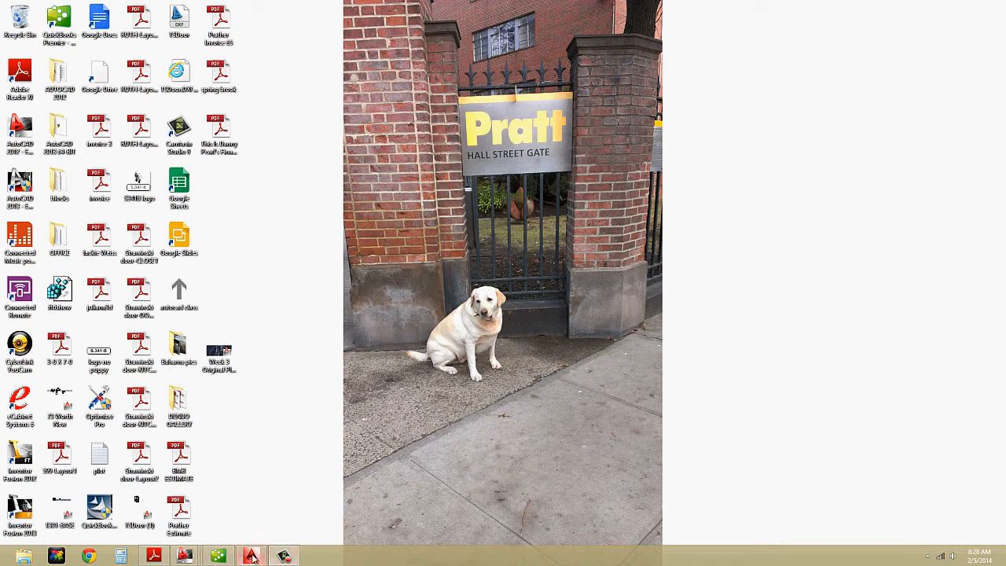
pyautogui.moveTo(252, 556)
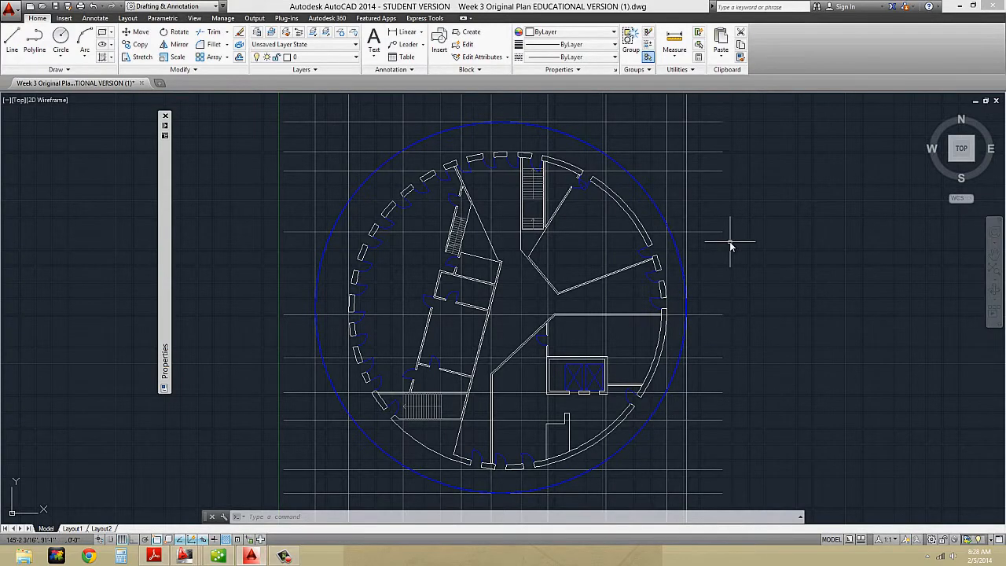
pyautogui.write('la')
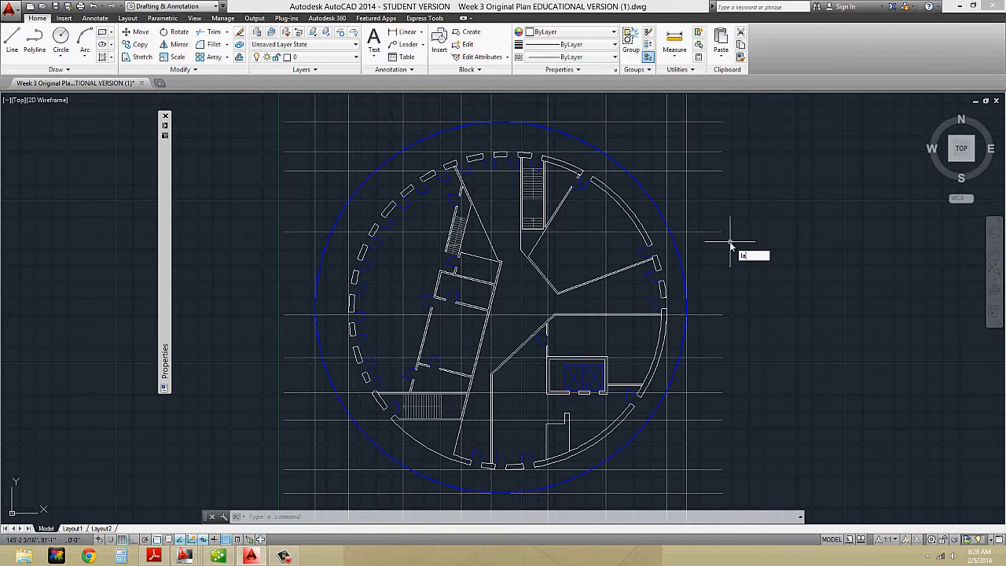
pyautogui.write('LAYISO')
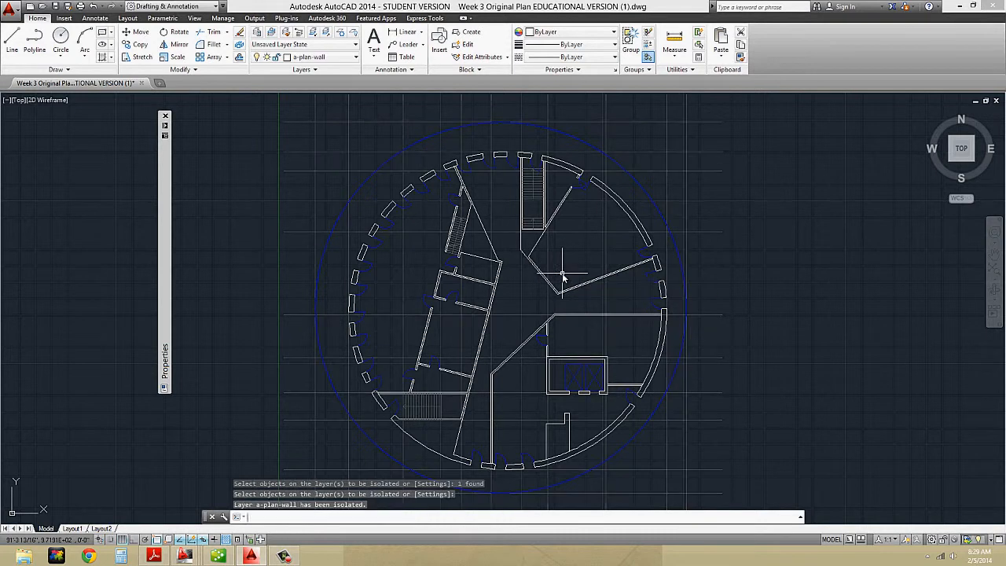
pyautogui.moveTo(382, 201)
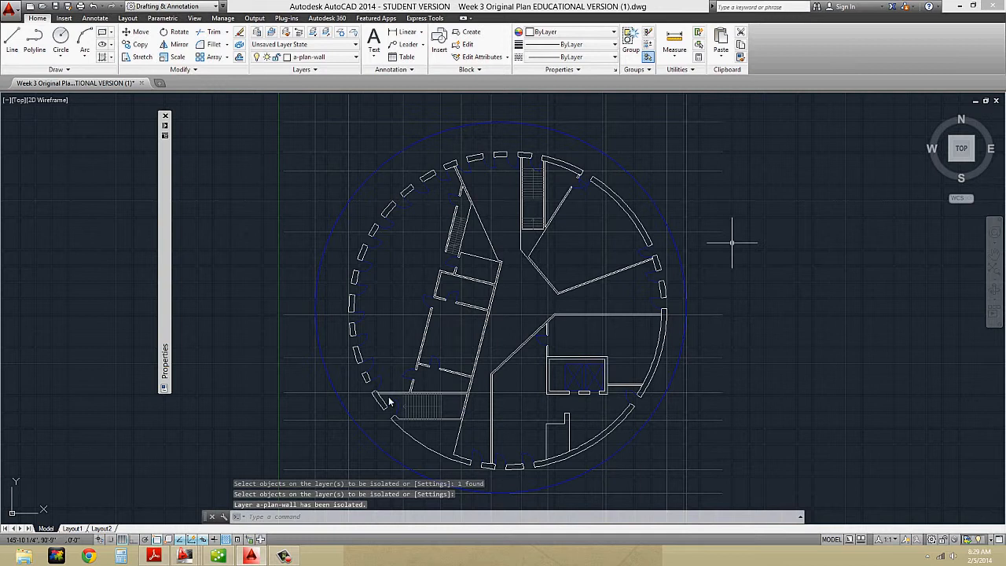
pyautogui.moveTo(535, 209)
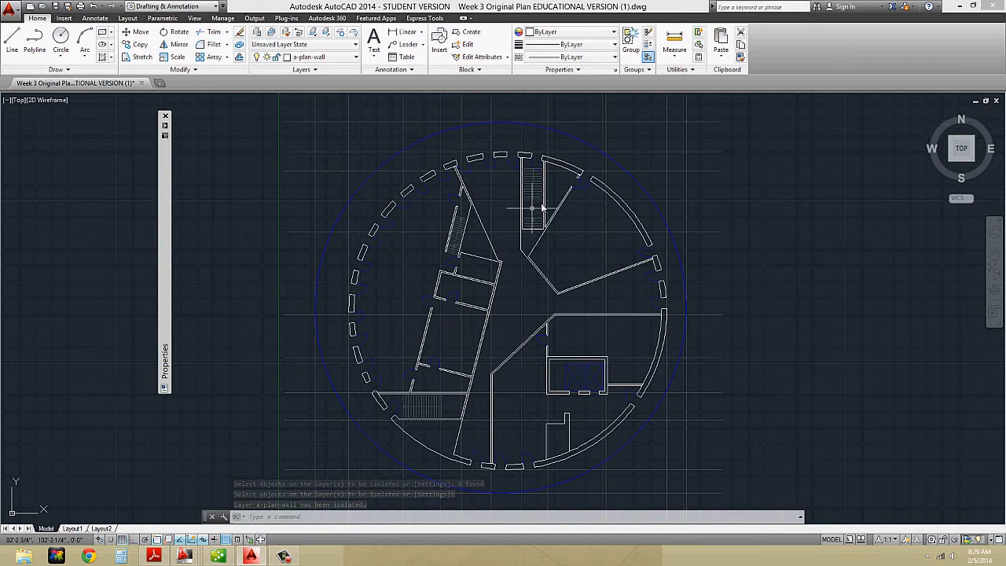